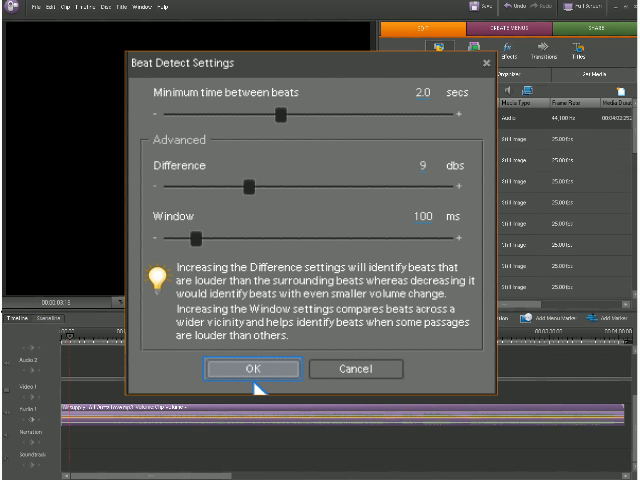
Confirm the Beat Detect Settings (2.0 s minimum gap, 9 dB difference, 100 ms window) to run detection
click(252, 368)
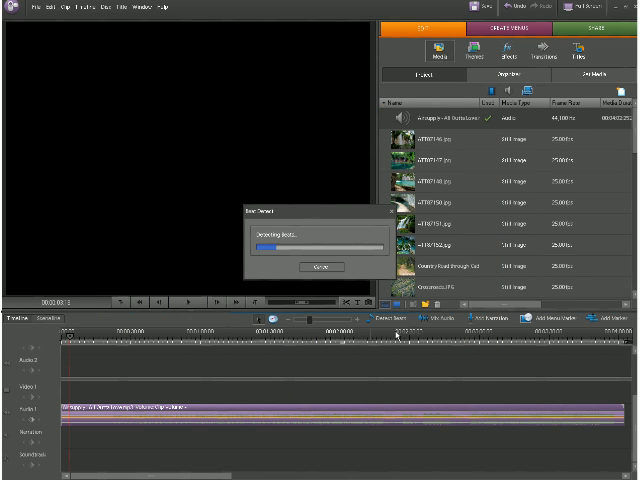